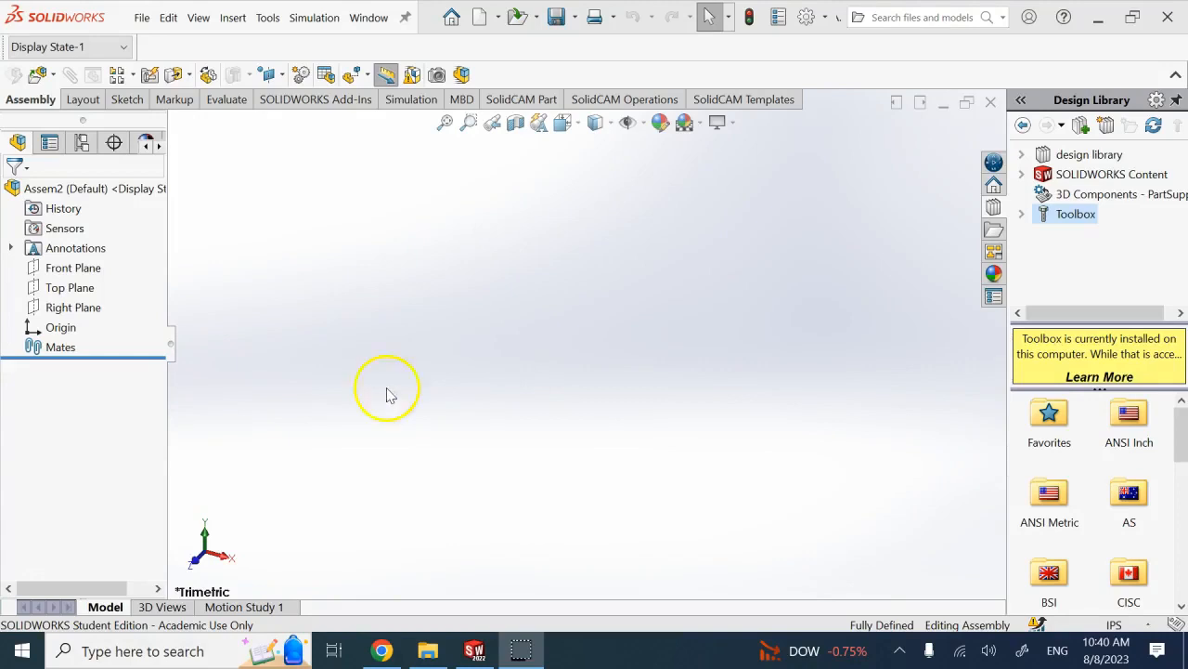
{"action": "mouse_move", "coordinate": [438, 392]}
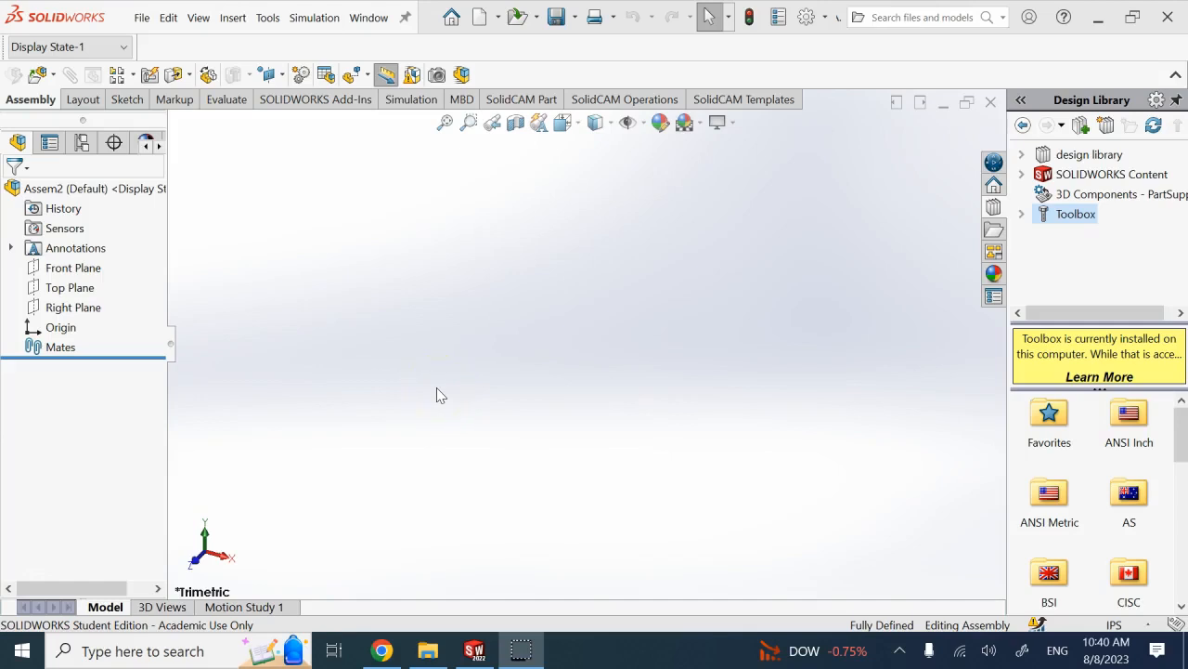
{"action": "mouse_move", "coordinate": [150, 75]}
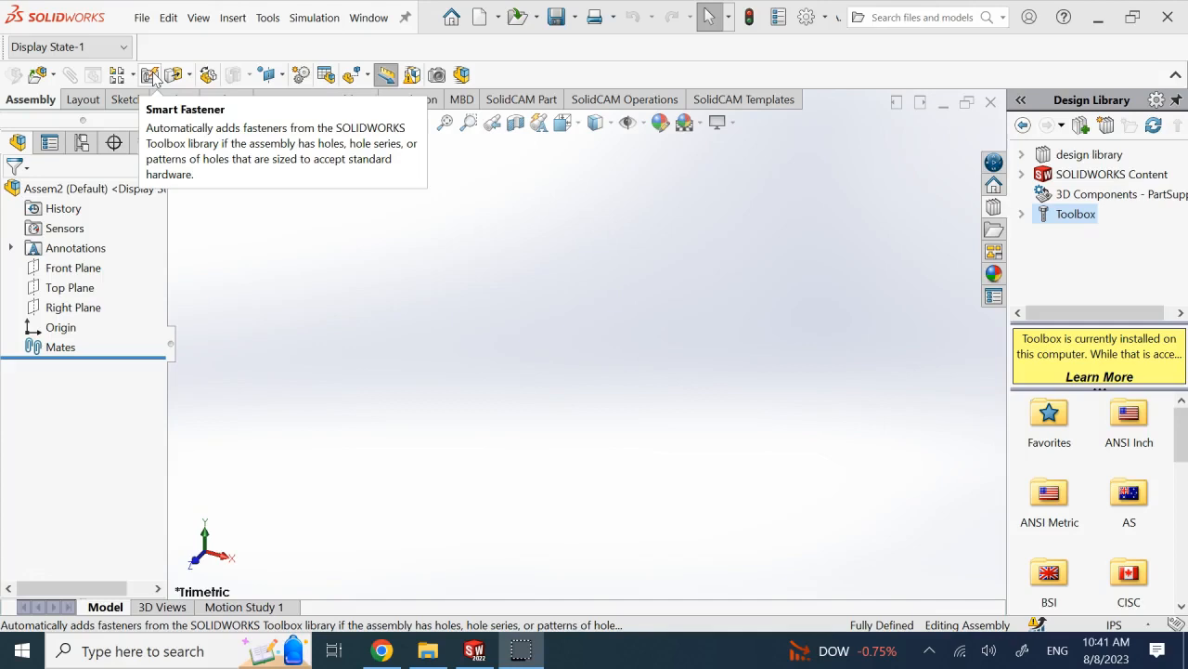
{"action": "mouse_move", "coordinate": [34, 75]}
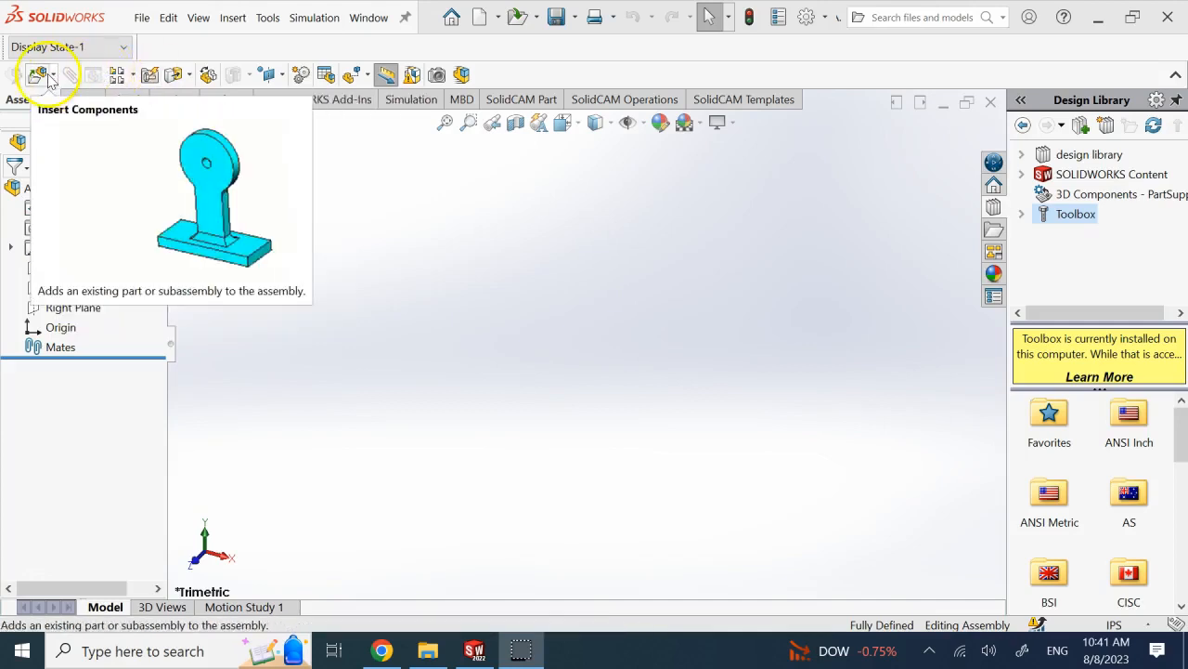
Insert the open flange part into the empty assembly as components.
{"action": "left_click", "coordinate": [34, 75]}
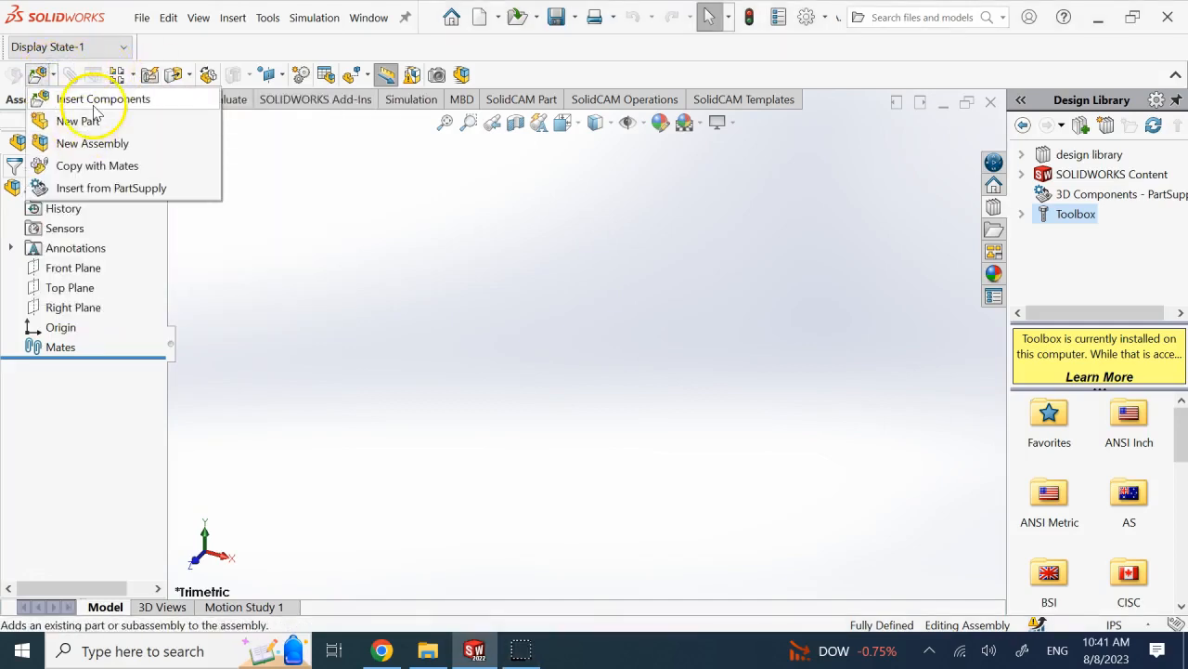
{"action": "left_click", "coordinate": [104, 98]}
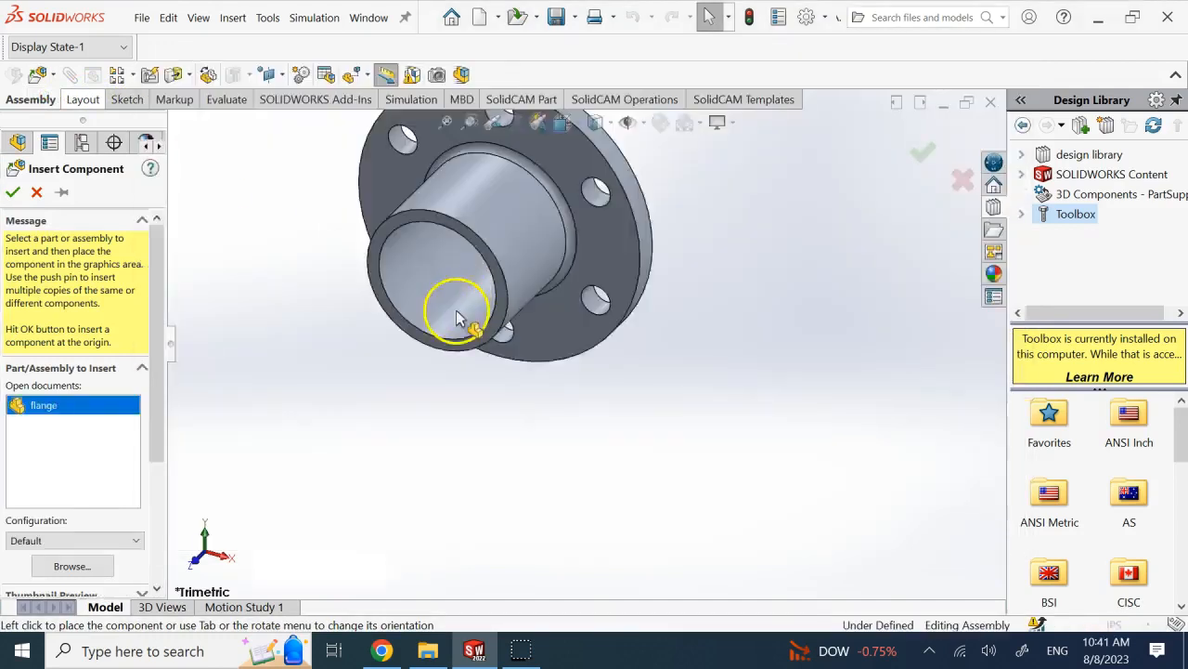
{"action": "left_click", "coordinate": [455, 316]}
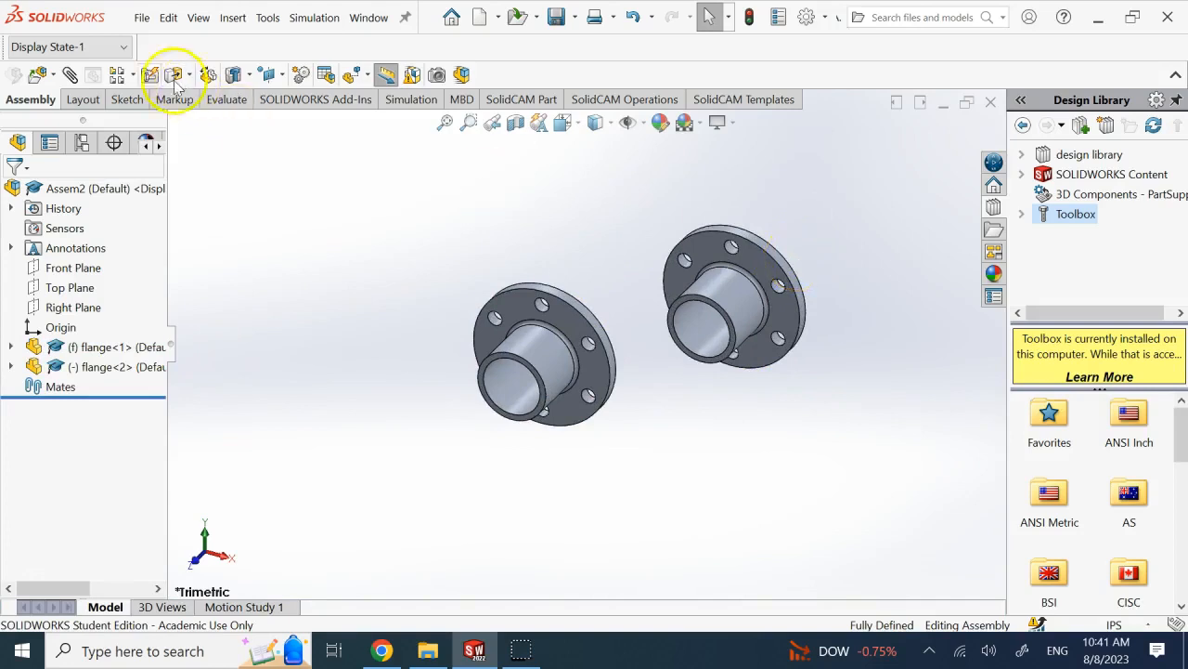
{"action": "mouse_move", "coordinate": [602, 257]}
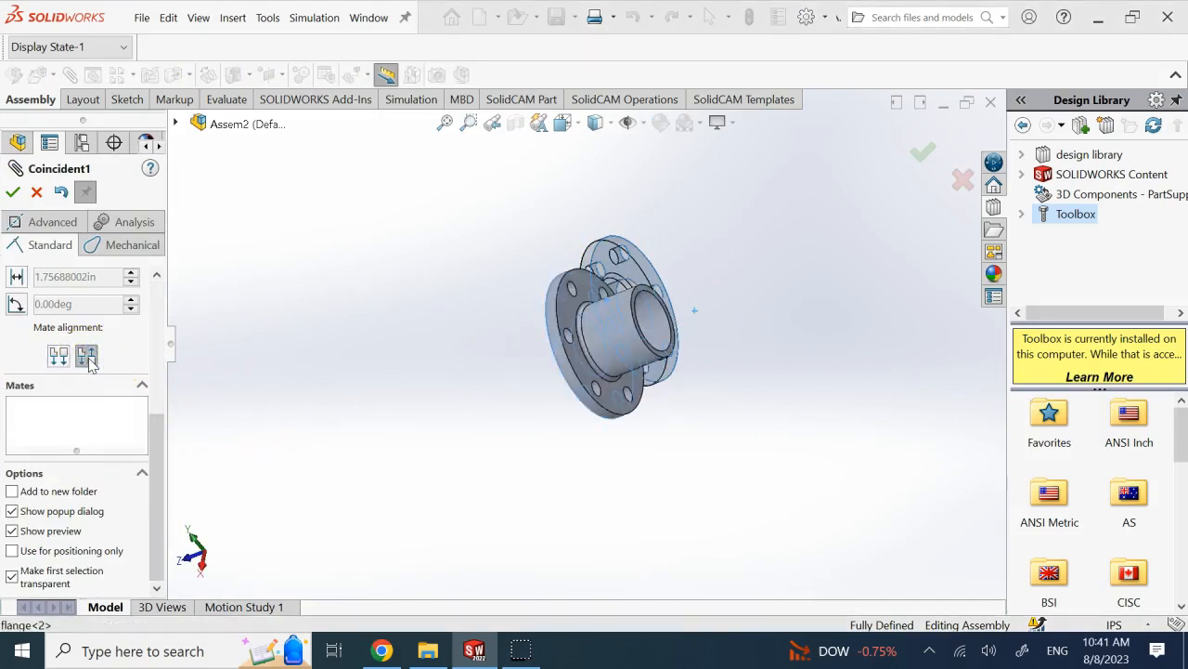
Flip the second flange's mate alignment so the flanges meet back to back.
{"action": "left_click", "coordinate": [654, 325]}
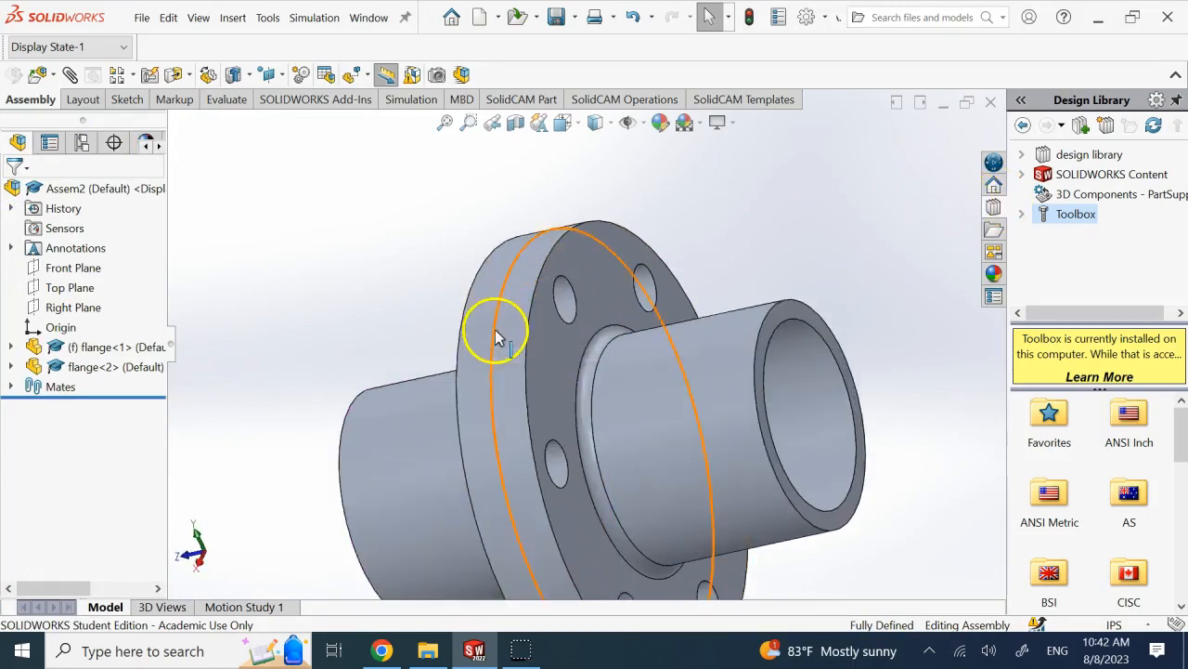
{"action": "mouse_move", "coordinate": [496, 325]}
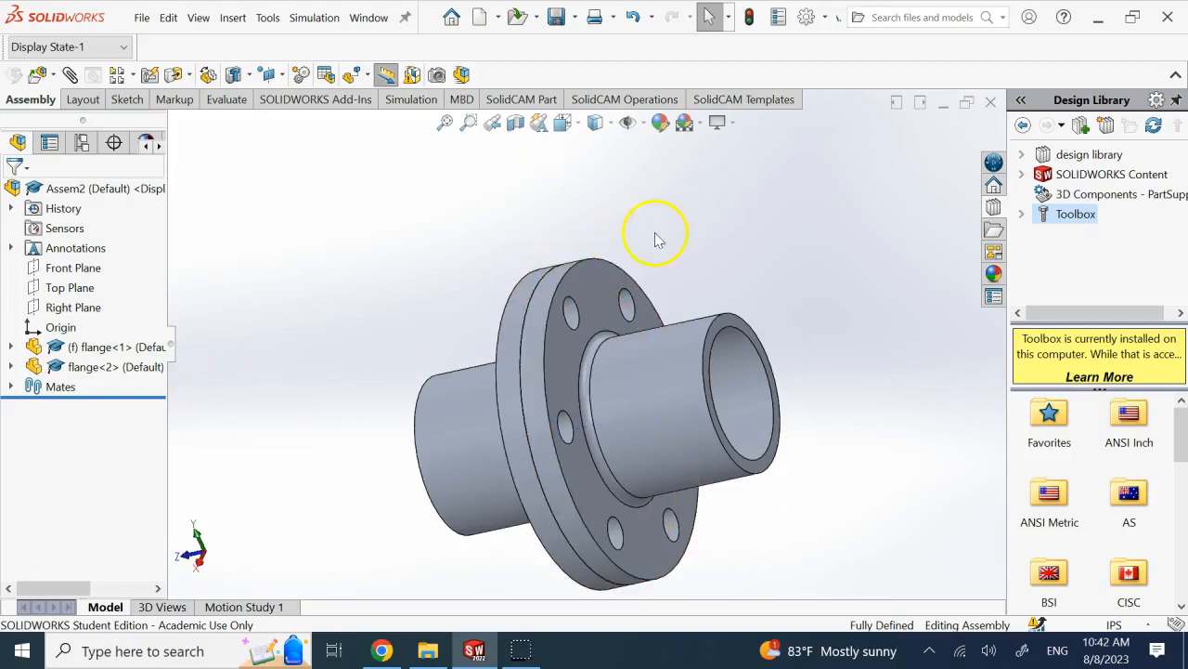
{"action": "mouse_move", "coordinate": [599, 286]}
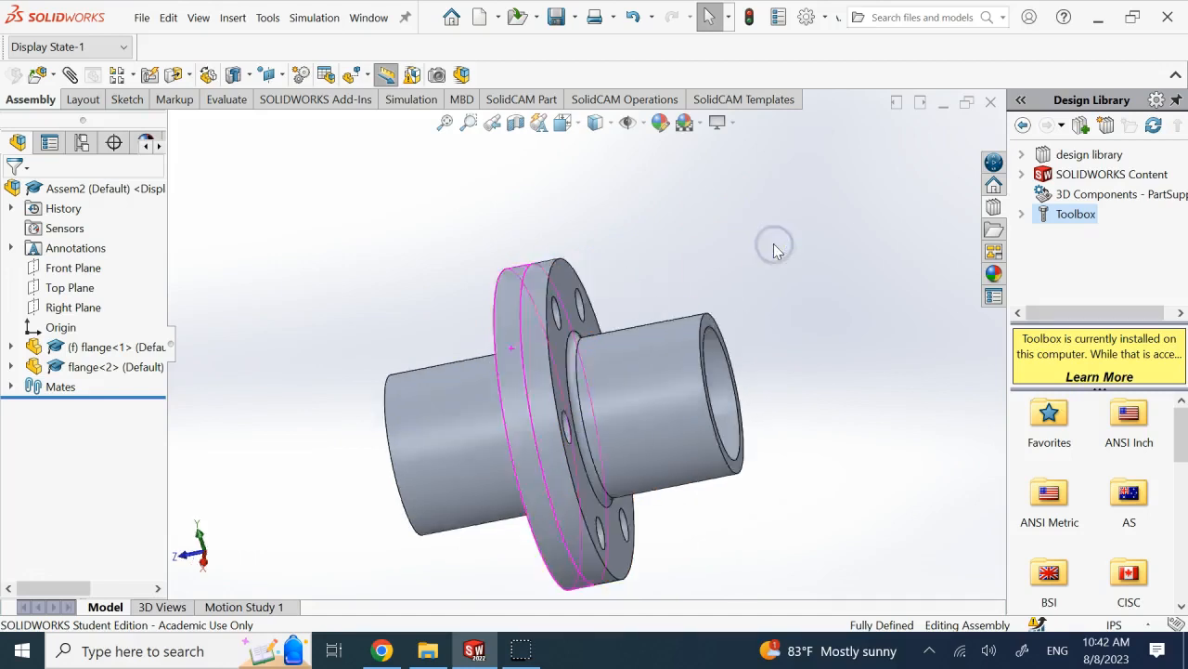
{"action": "left_click_drag", "start_coordinate": [776, 249], "coordinate": [506, 427]}
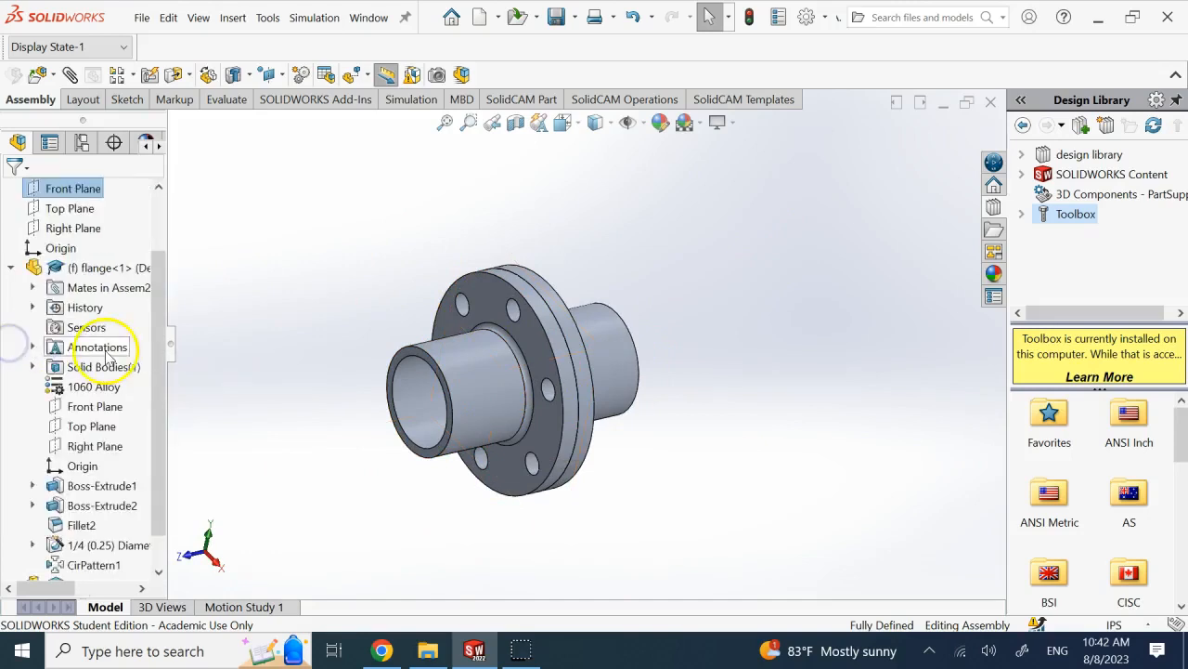
{"action": "left_click", "coordinate": [106, 505]}
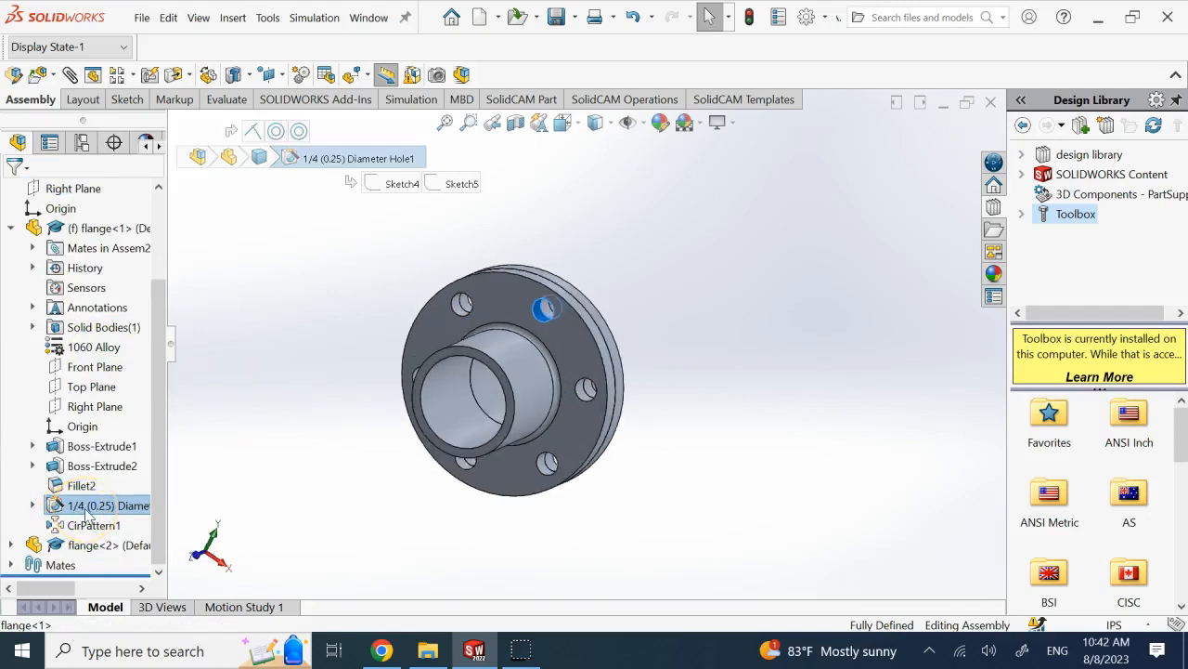
{"action": "double_click", "coordinate": [107, 504]}
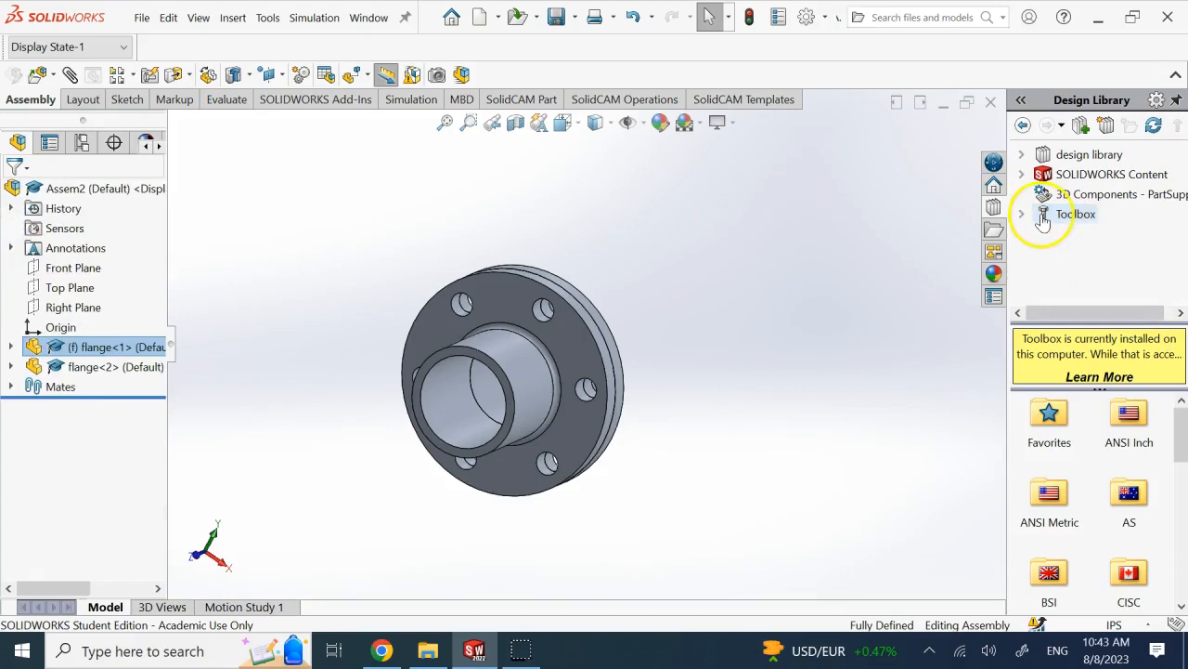
{"action": "mouse_move", "coordinate": [1091, 223]}
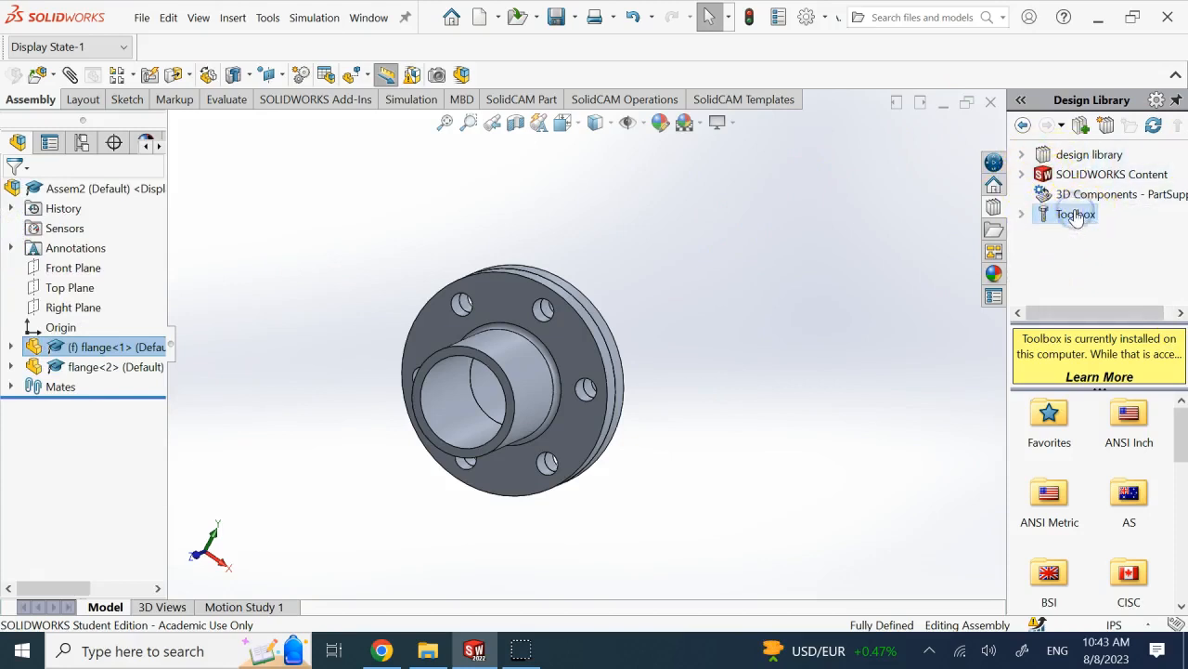
{"action": "mouse_move", "coordinate": [1075, 213]}
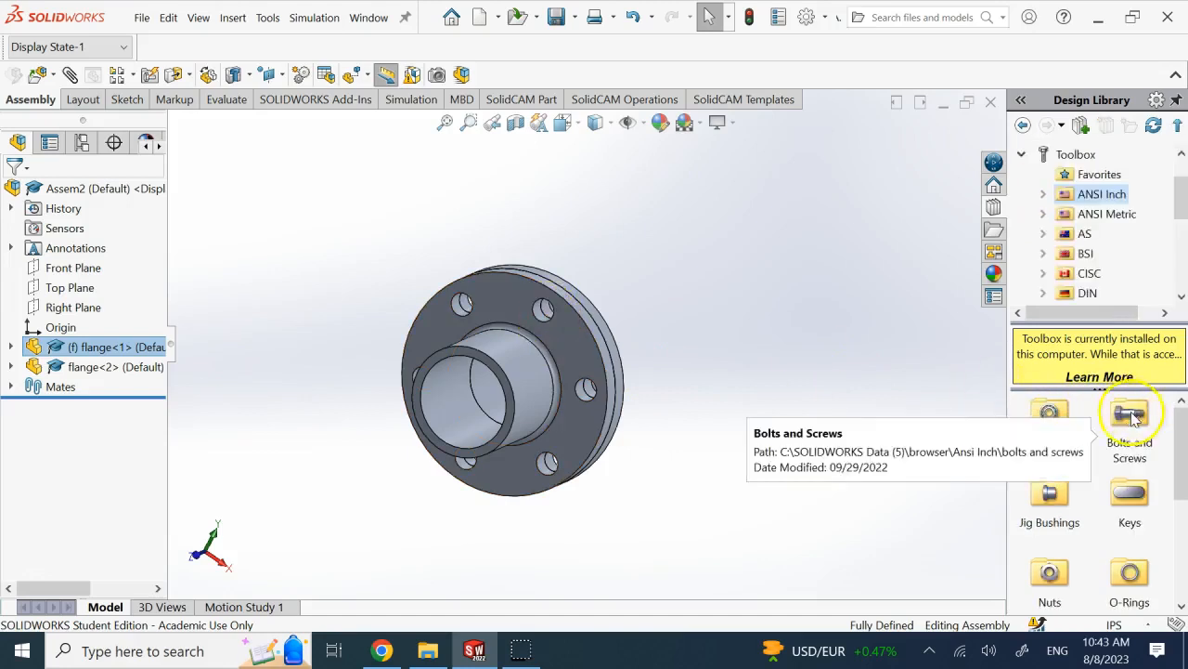
Scroll the Toolbox library to show the ANSI Inch hardware categories.
{"action": "scroll", "scroll_direction": "down", "scroll_amount": 3}
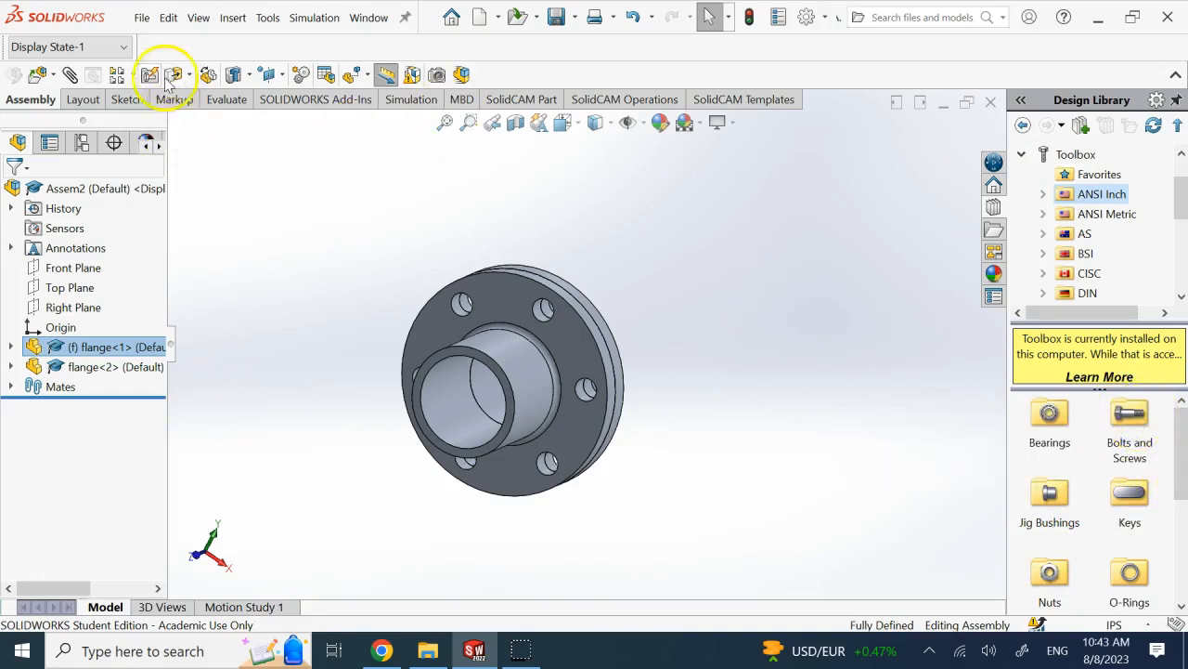
Preview #10-32 socket head cap screws in every flange bolt hole with Smart Fasteners, viewed from Top.
{"action": "left_click", "coordinate": [150, 74]}
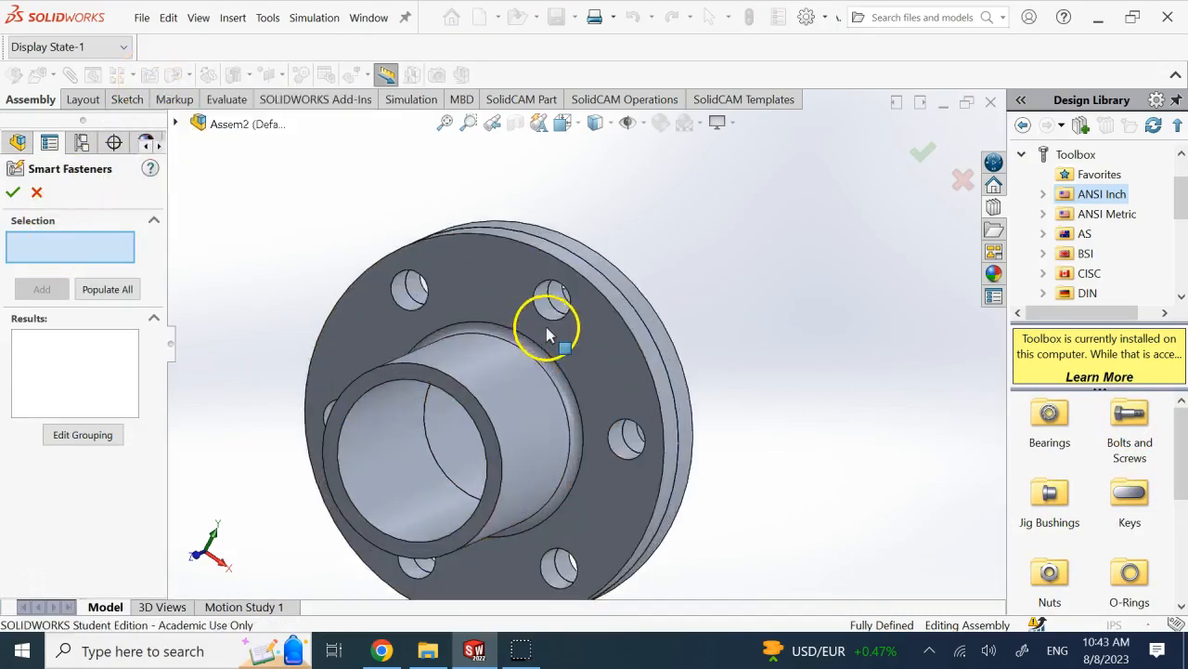
{"action": "left_click", "coordinate": [557, 295]}
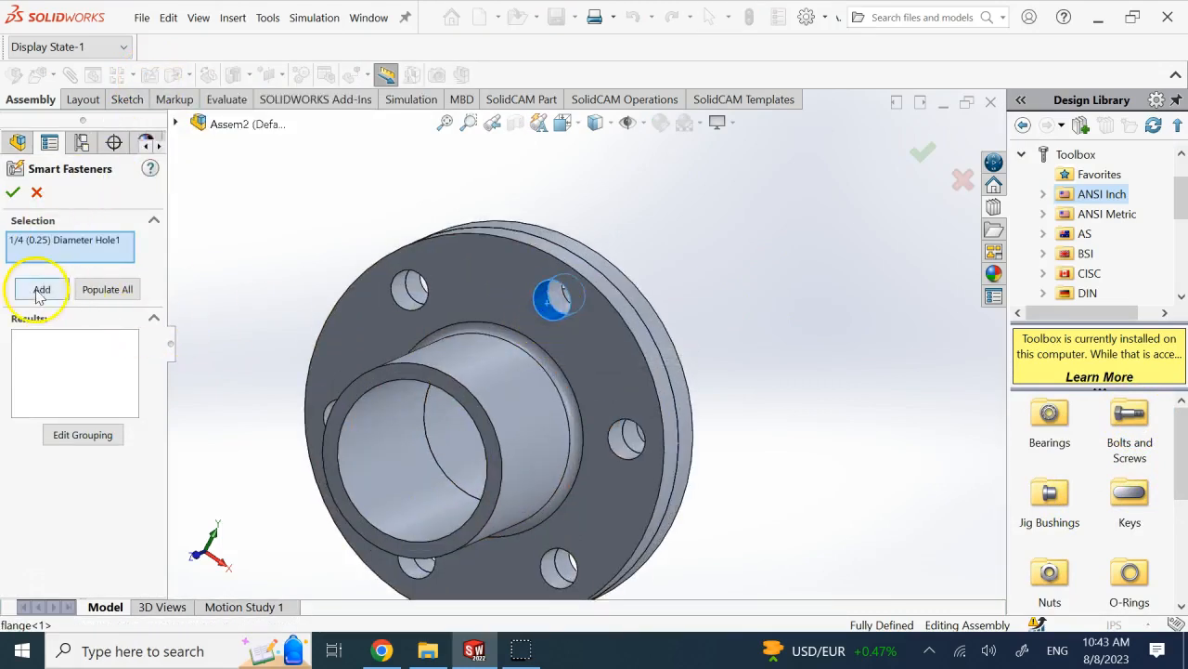
{"action": "left_click", "coordinate": [42, 289]}
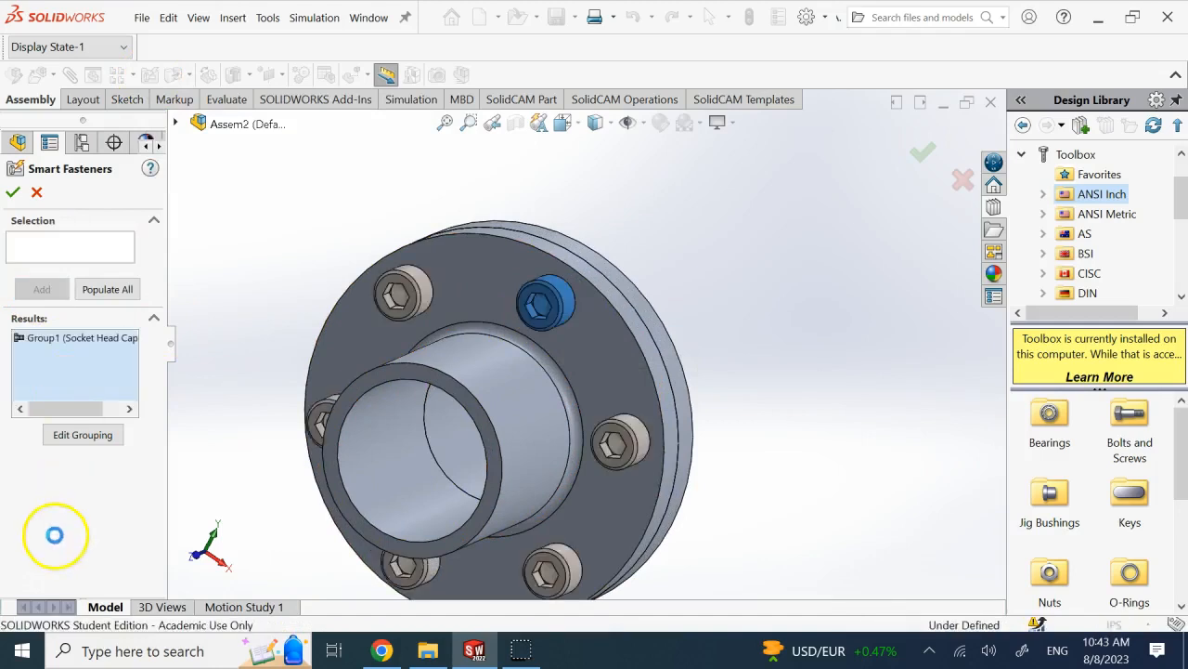
{"action": "left_click", "coordinate": [543, 301]}
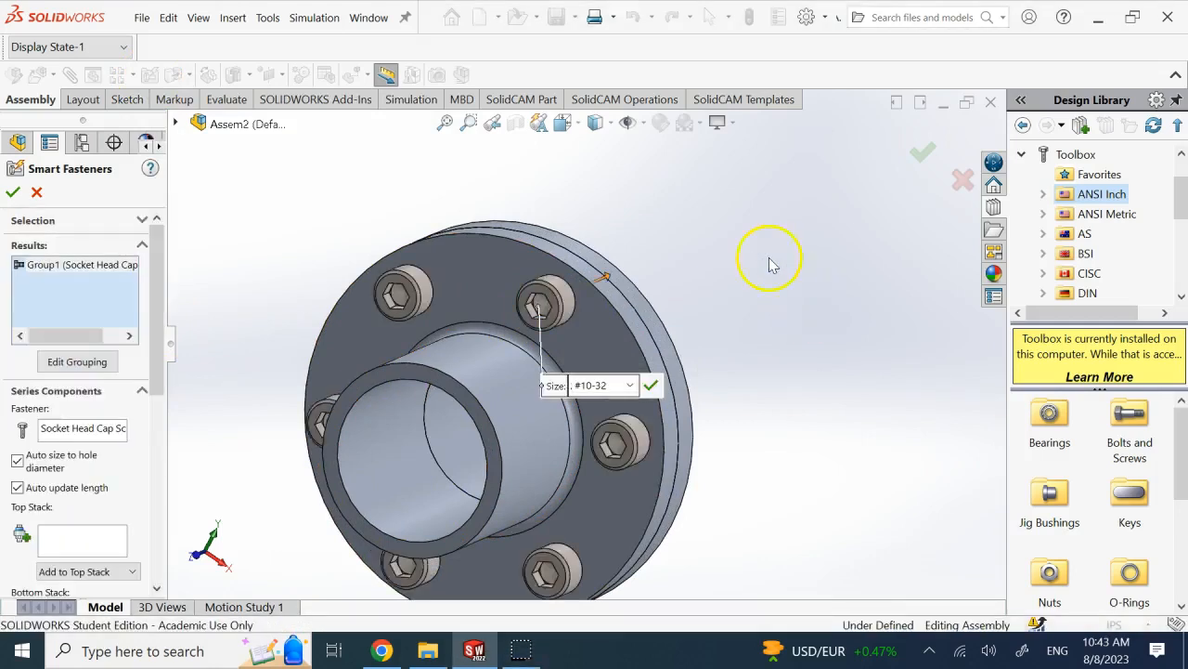
{"action": "mouse_move", "coordinate": [626, 181]}
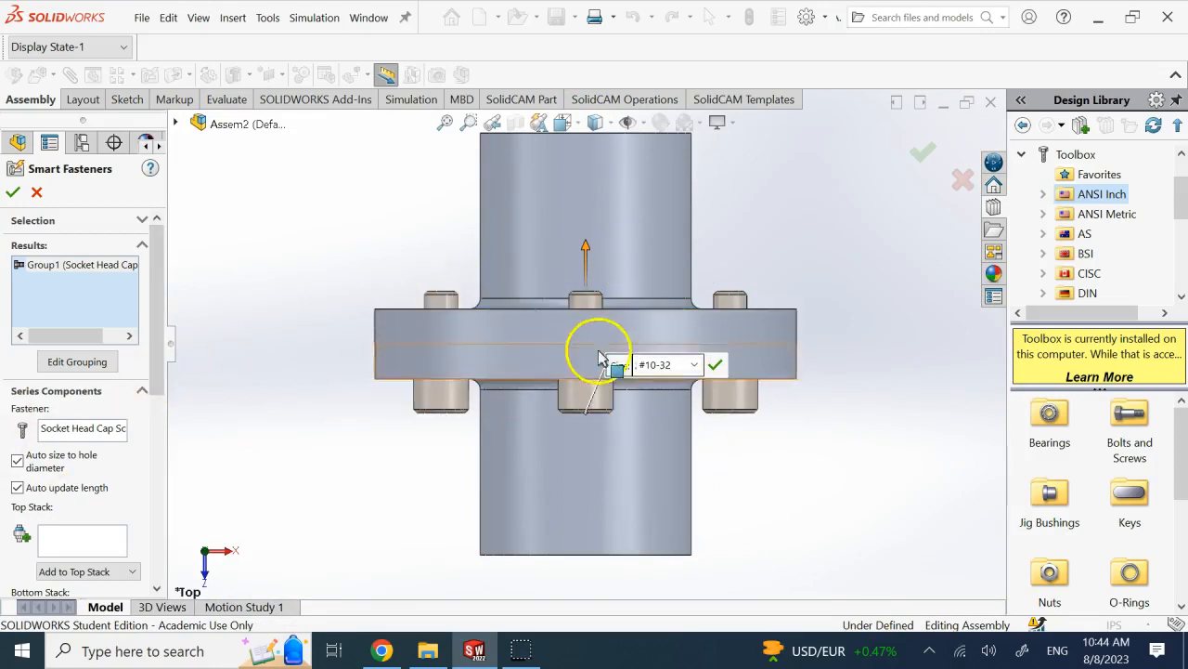
{"action": "left_click", "coordinate": [18, 455]}
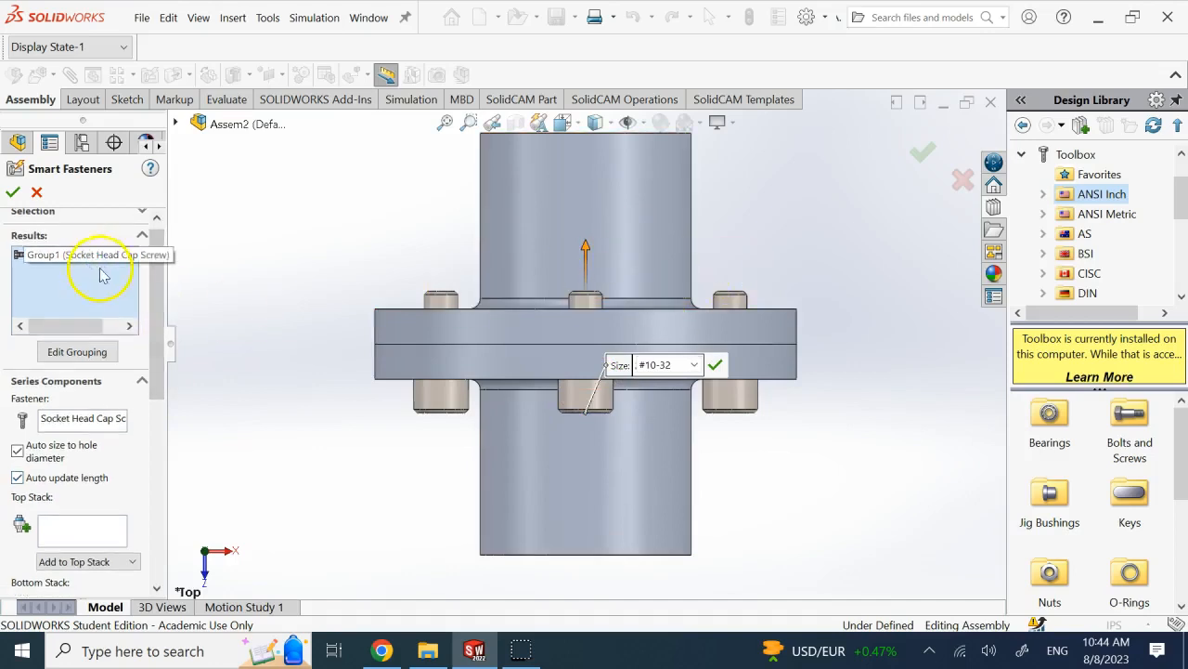
Change Group1's Thread Display from Simplified to Cosmetic.
{"action": "left_click", "coordinate": [93, 255]}
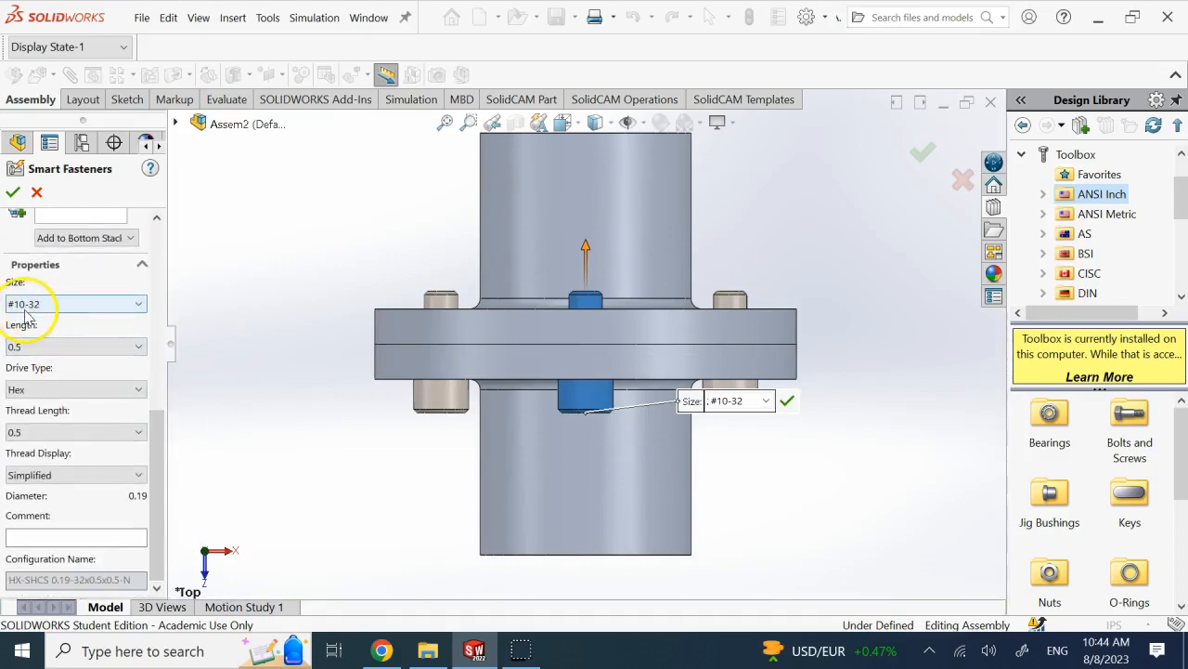
{"action": "mouse_move", "coordinate": [48, 312]}
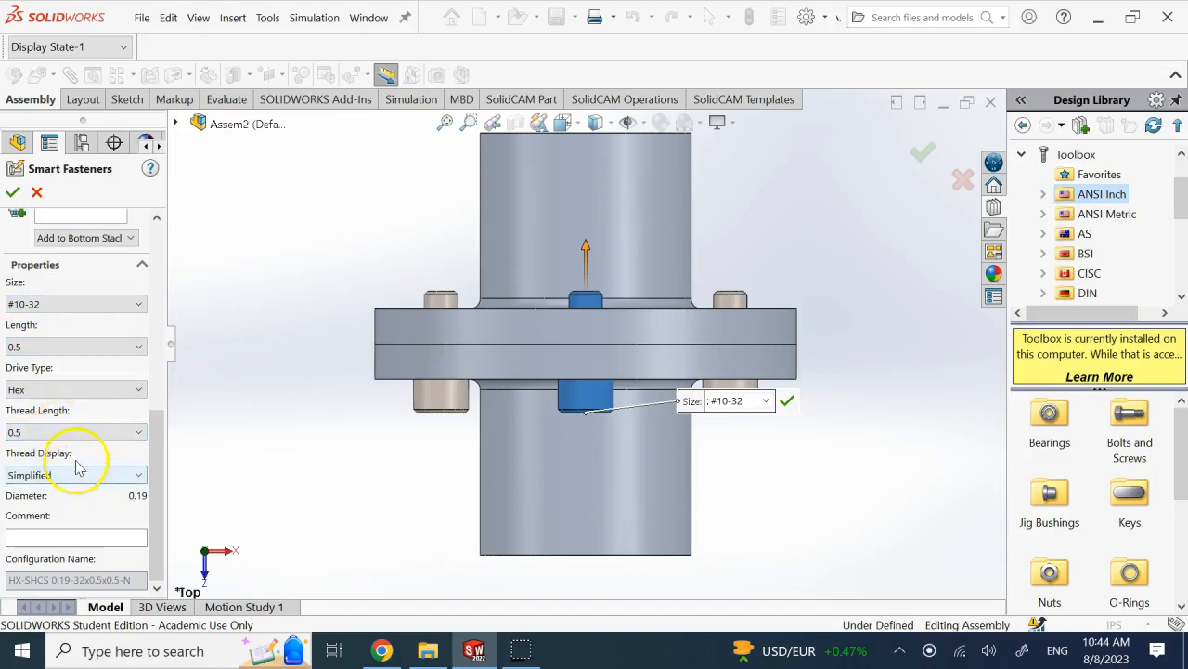
{"action": "left_click", "coordinate": [75, 474]}
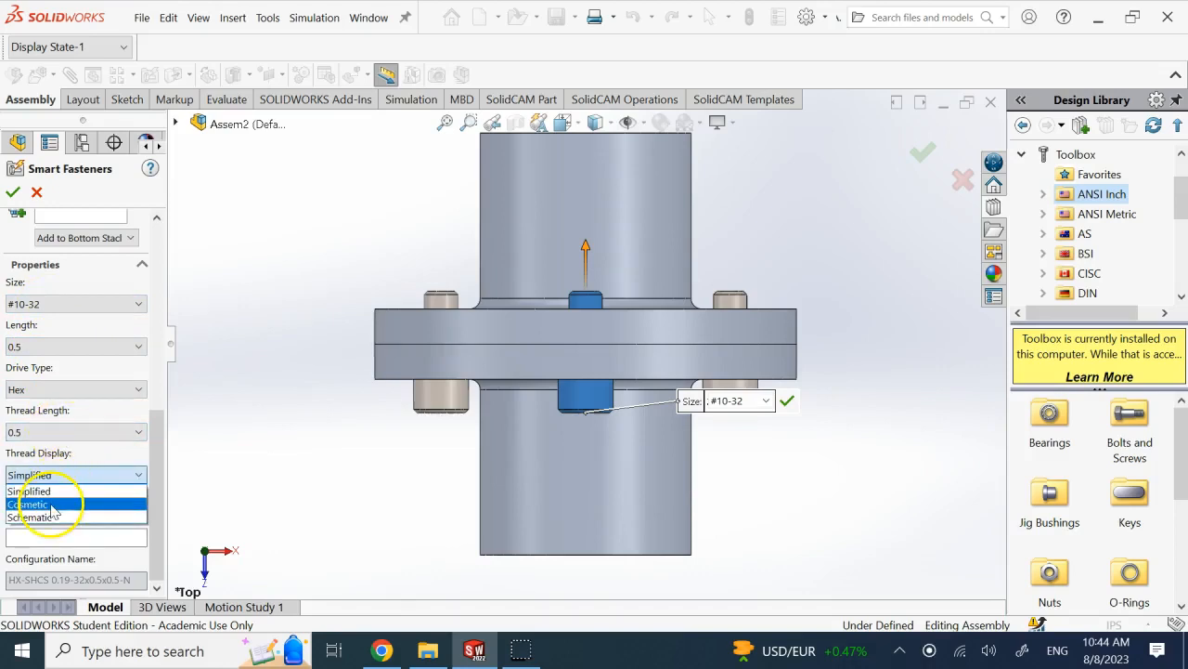
{"action": "left_click", "coordinate": [31, 503]}
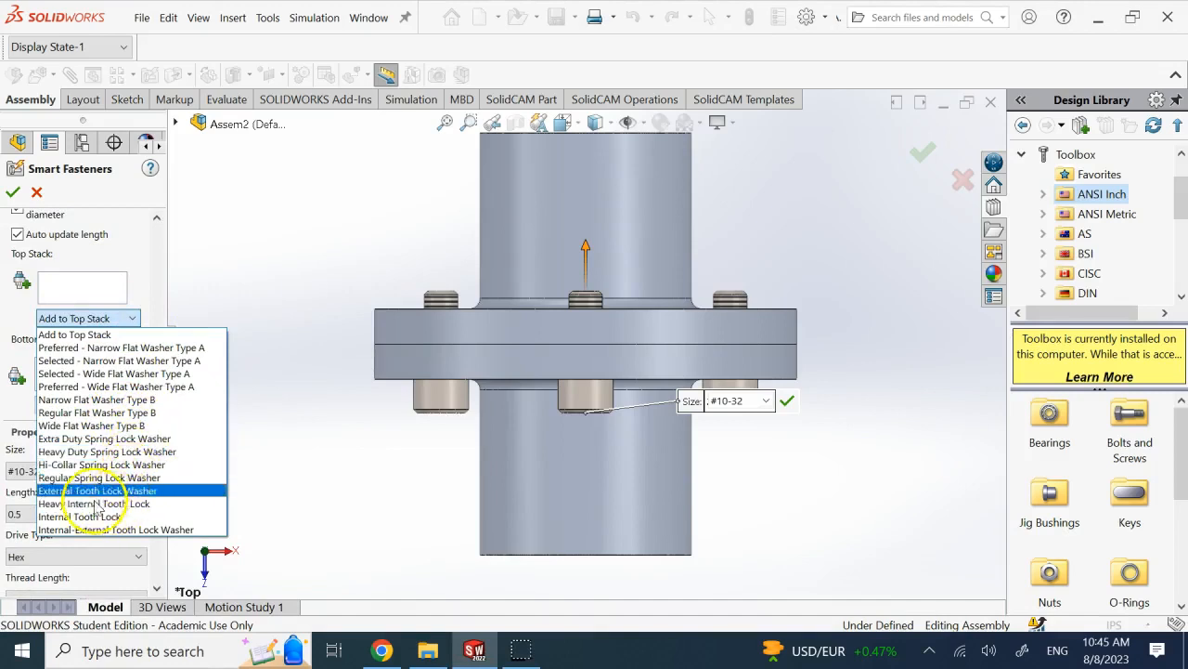
{"action": "mouse_move", "coordinate": [79, 465]}
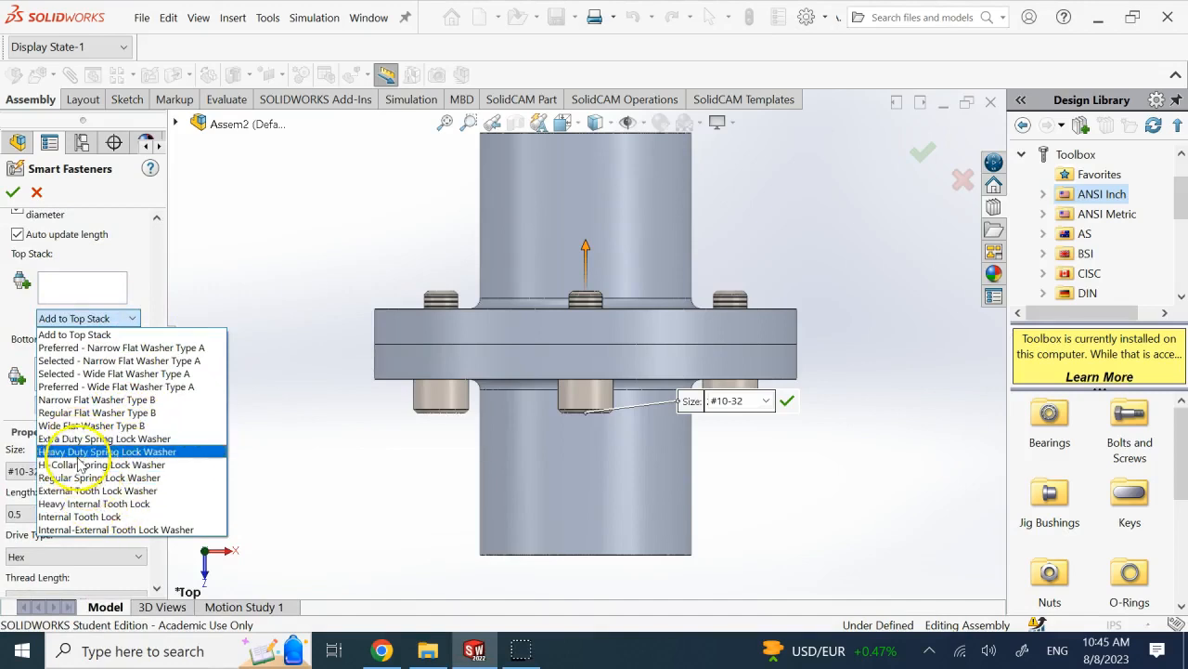
Add a Heavy Duty Spring Lock Washer to the fasteners' top stack.
{"action": "left_click", "coordinate": [109, 451]}
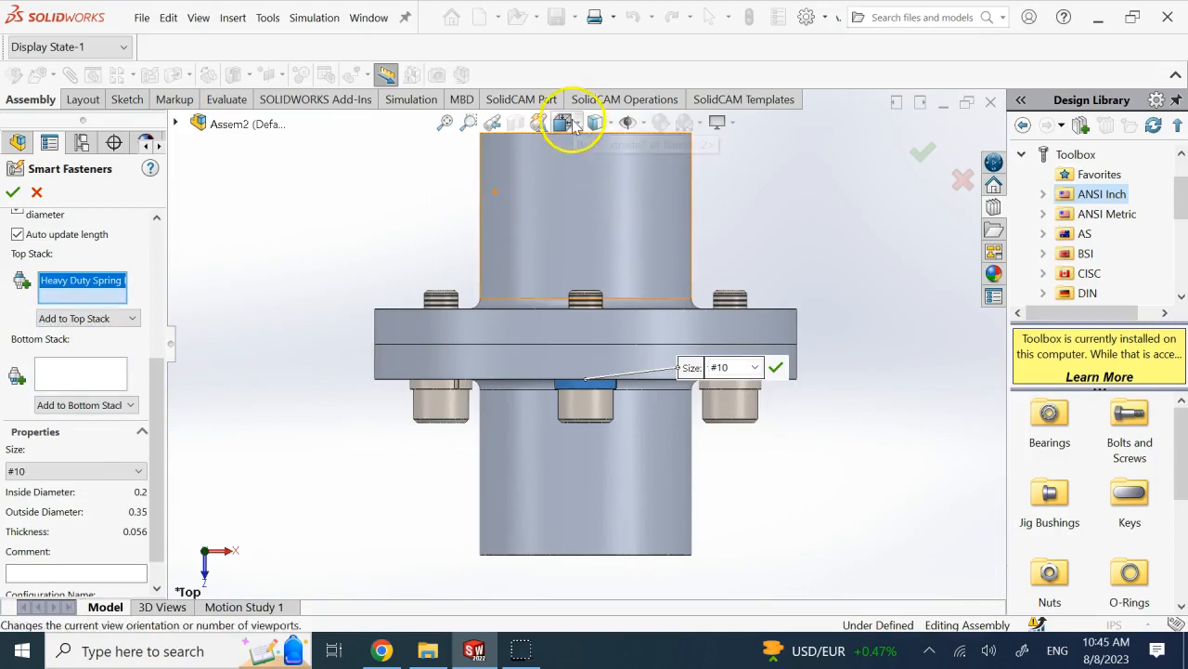
Reorient the assembly view to inspect the previewed fasteners.
{"action": "left_click", "coordinate": [567, 121]}
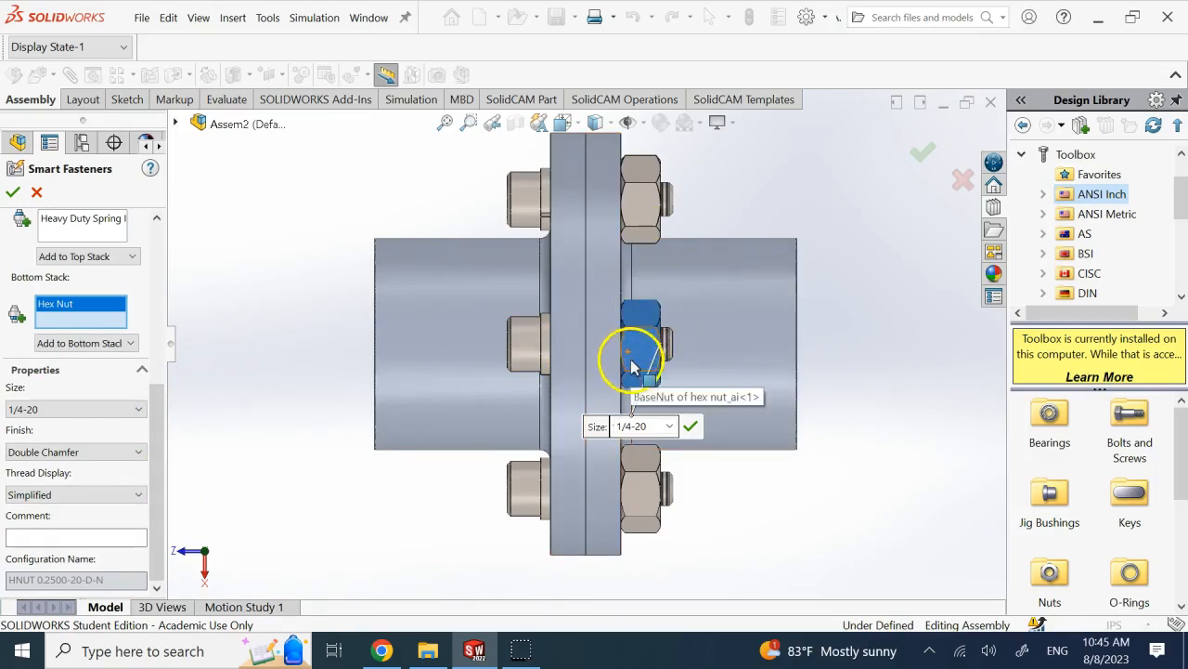
{"action": "mouse_move", "coordinate": [840, 218]}
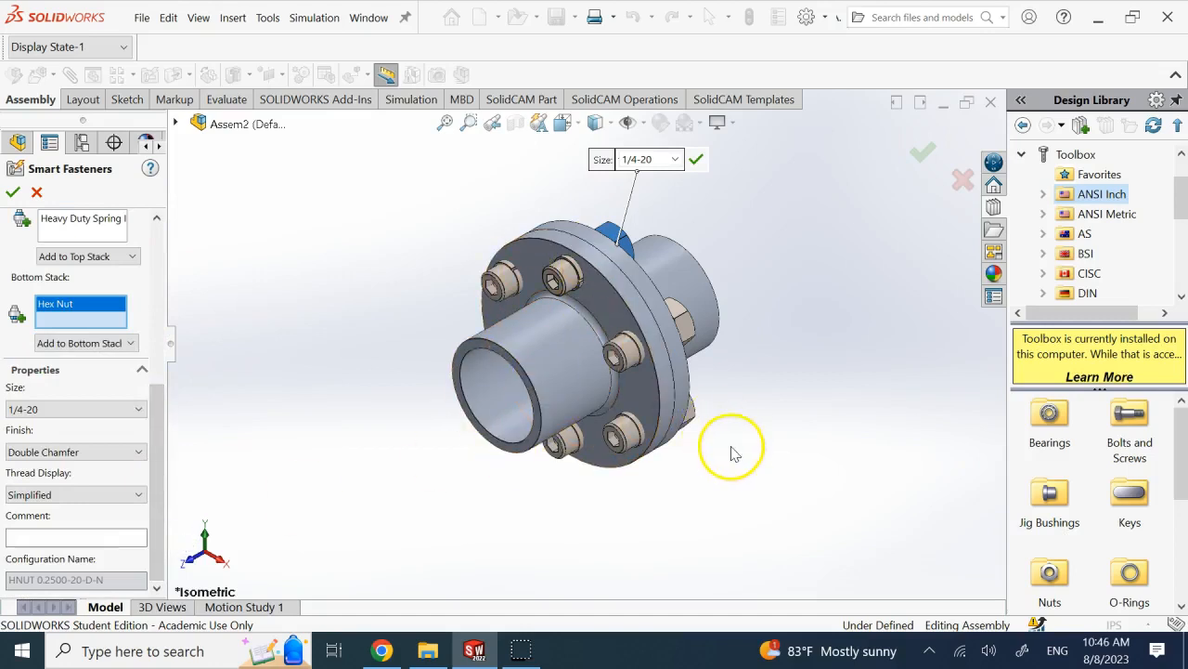
{"action": "mouse_move", "coordinate": [826, 341]}
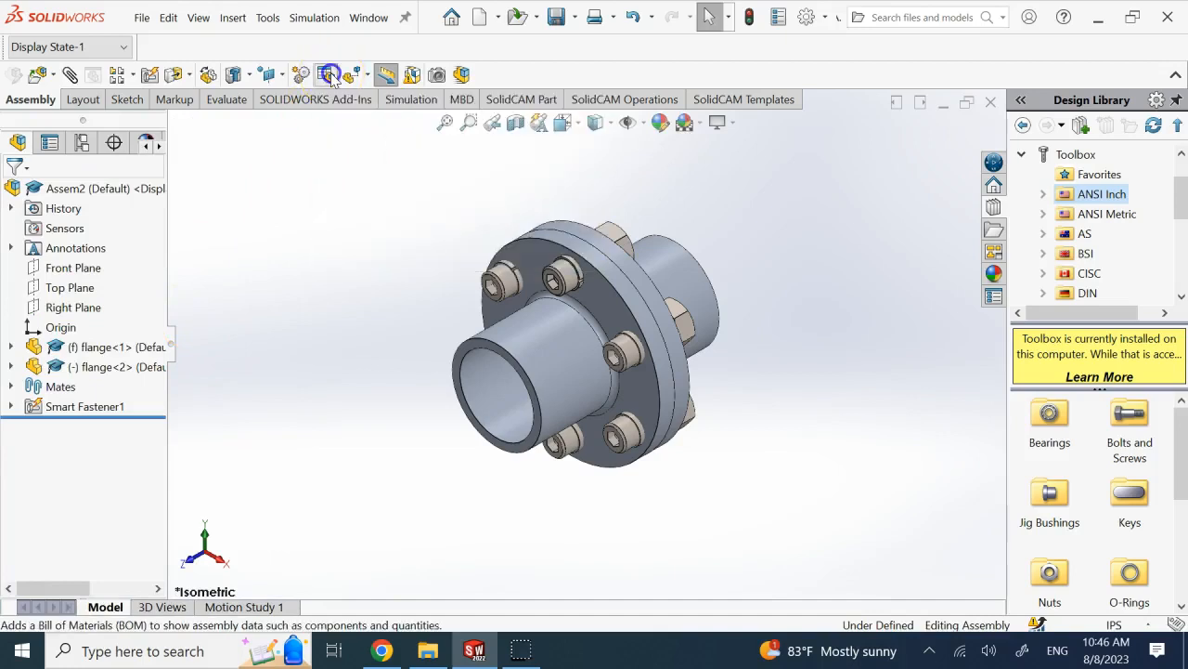
Insert a bom-standard, Parts only Bill of Materials into the existing annotation view.
{"action": "left_click", "coordinate": [330, 75]}
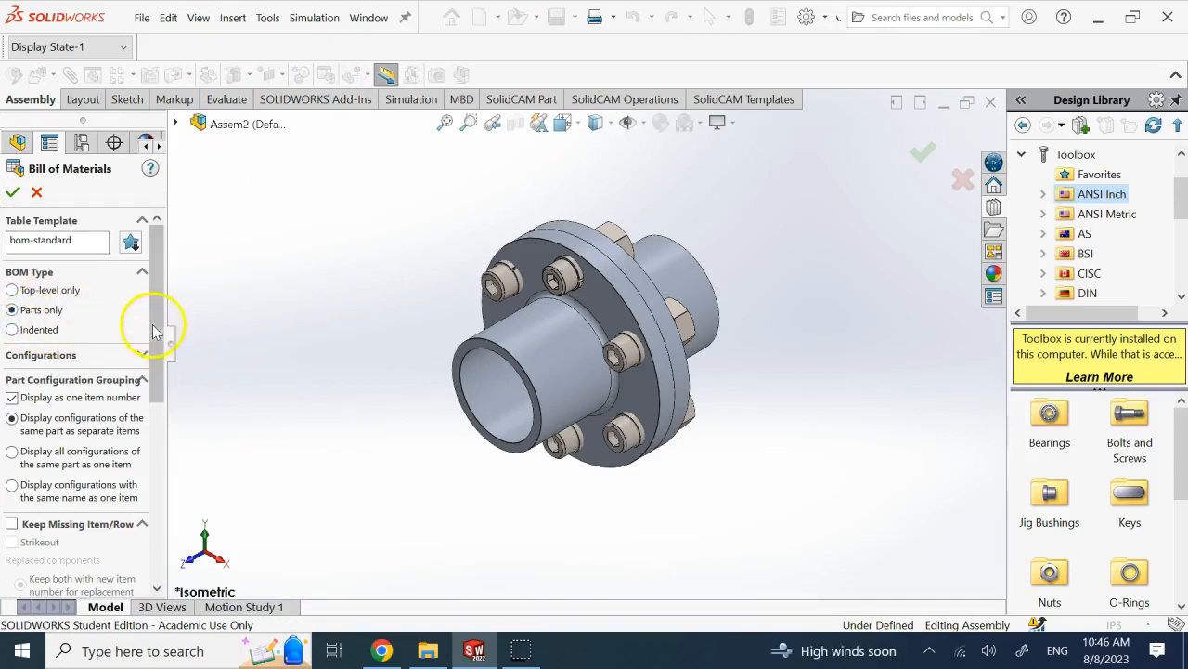
{"action": "scroll", "scroll_direction": "down", "scroll_amount": 3}
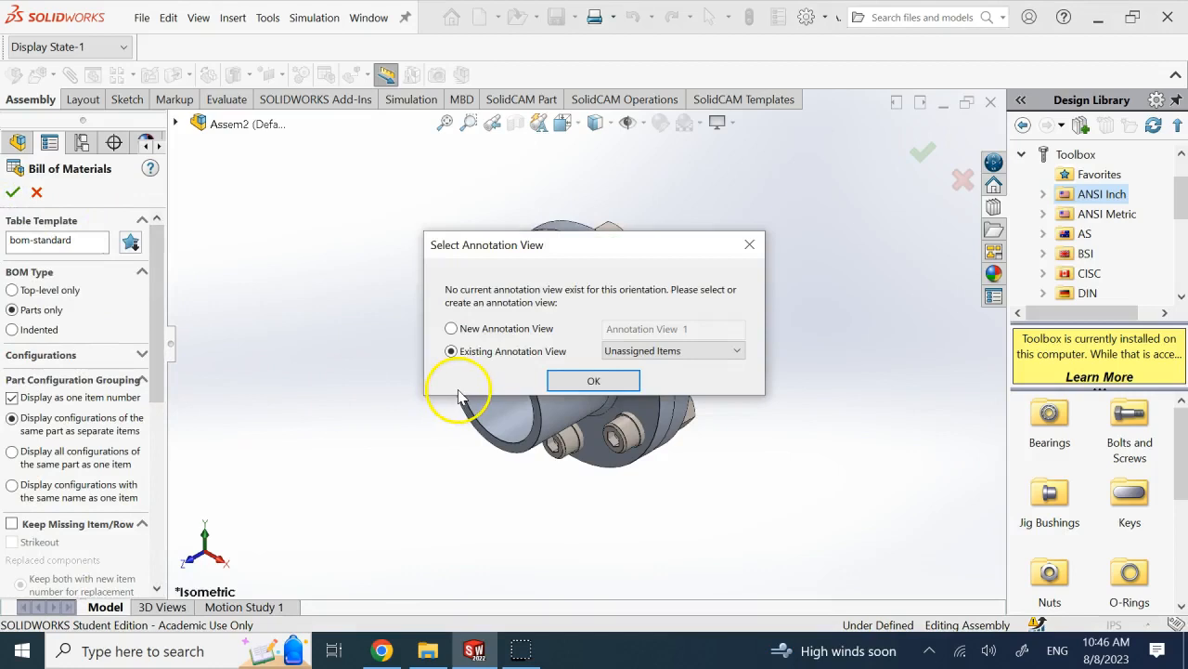
{"action": "left_click", "coordinate": [593, 380]}
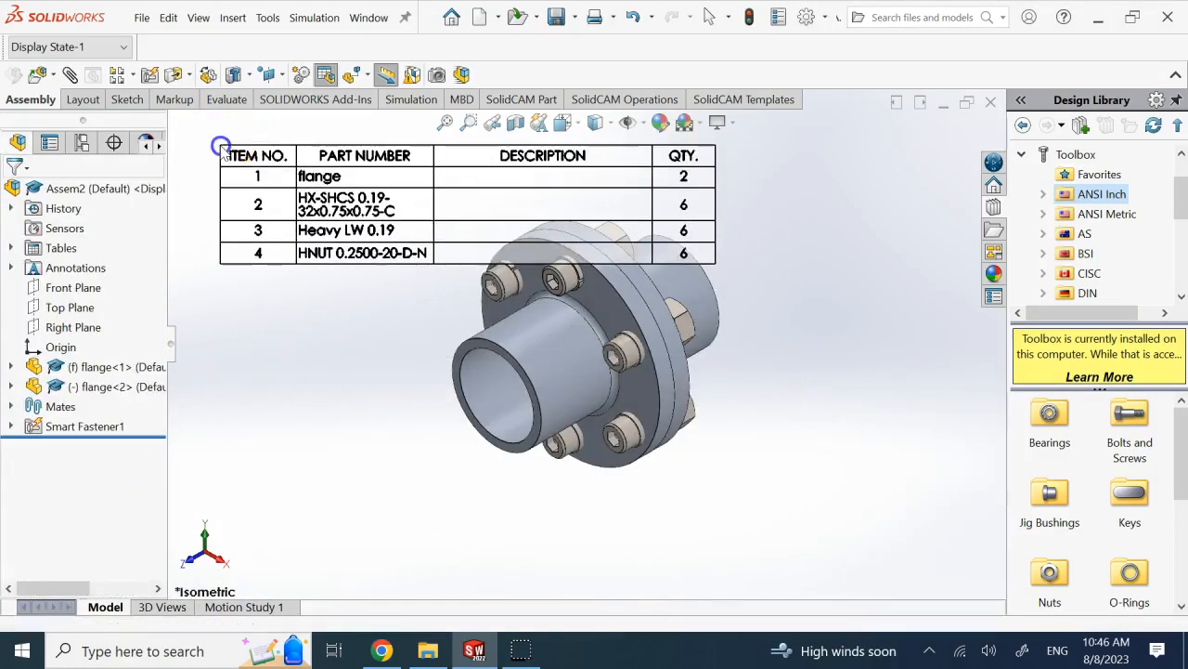
Move the BOM table below the flange model and set its scaling to 0.7.
{"action": "double_click", "coordinate": [318, 177]}
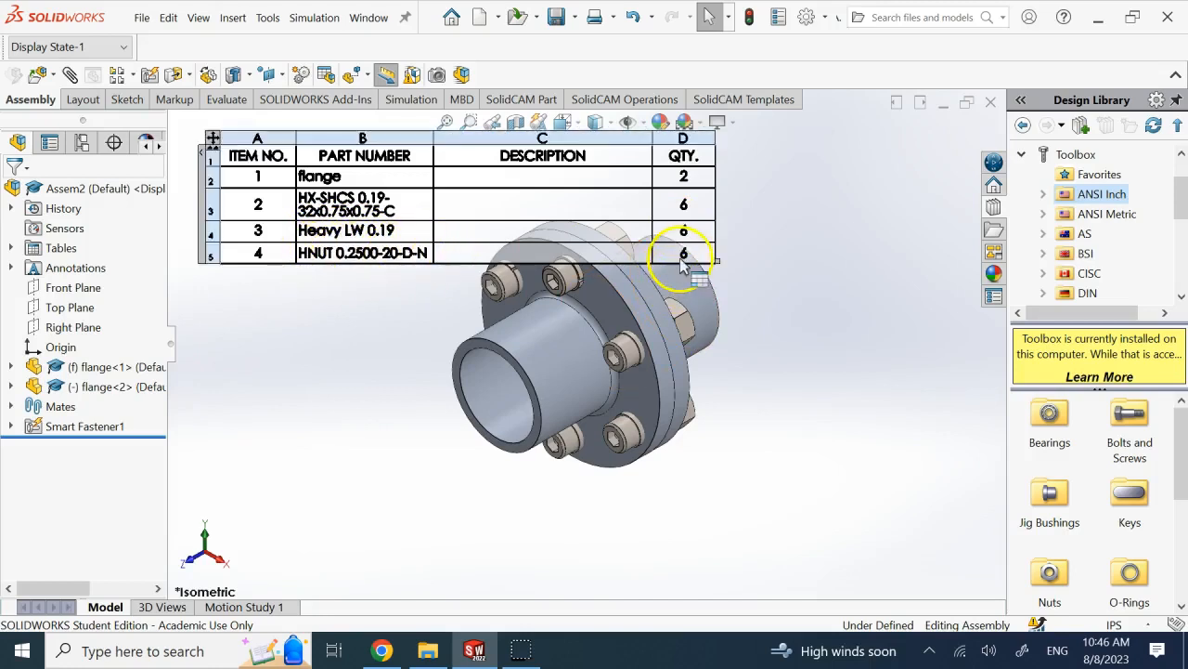
{"action": "left_click", "coordinate": [214, 137]}
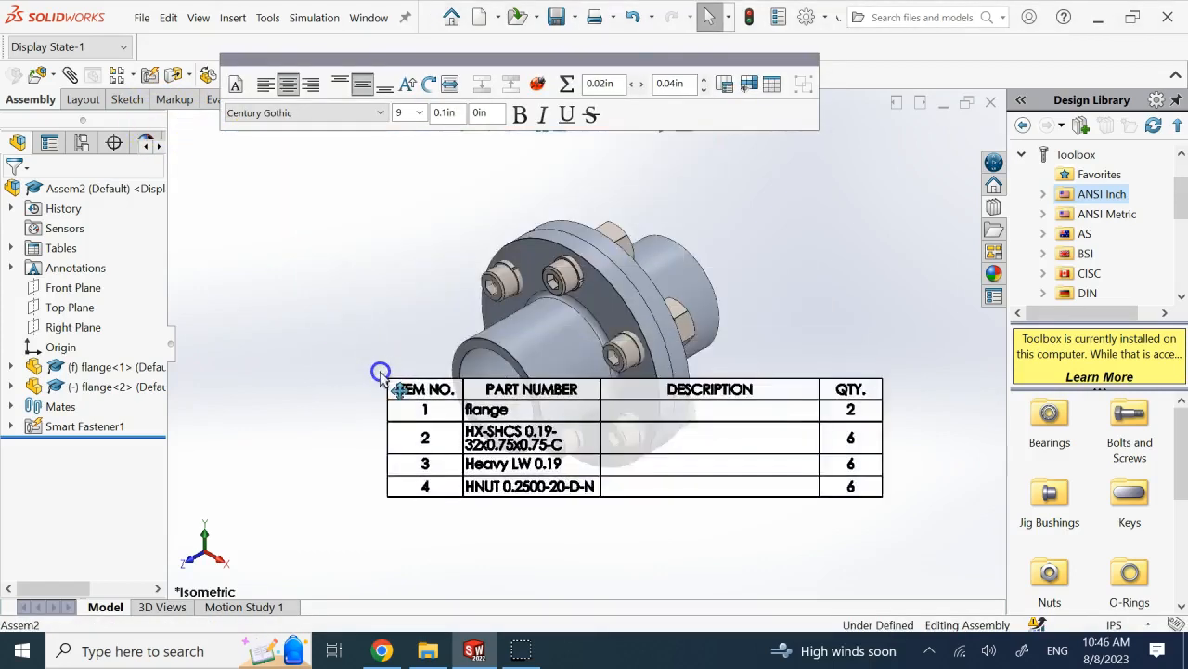
{"action": "left_click", "coordinate": [224, 249]}
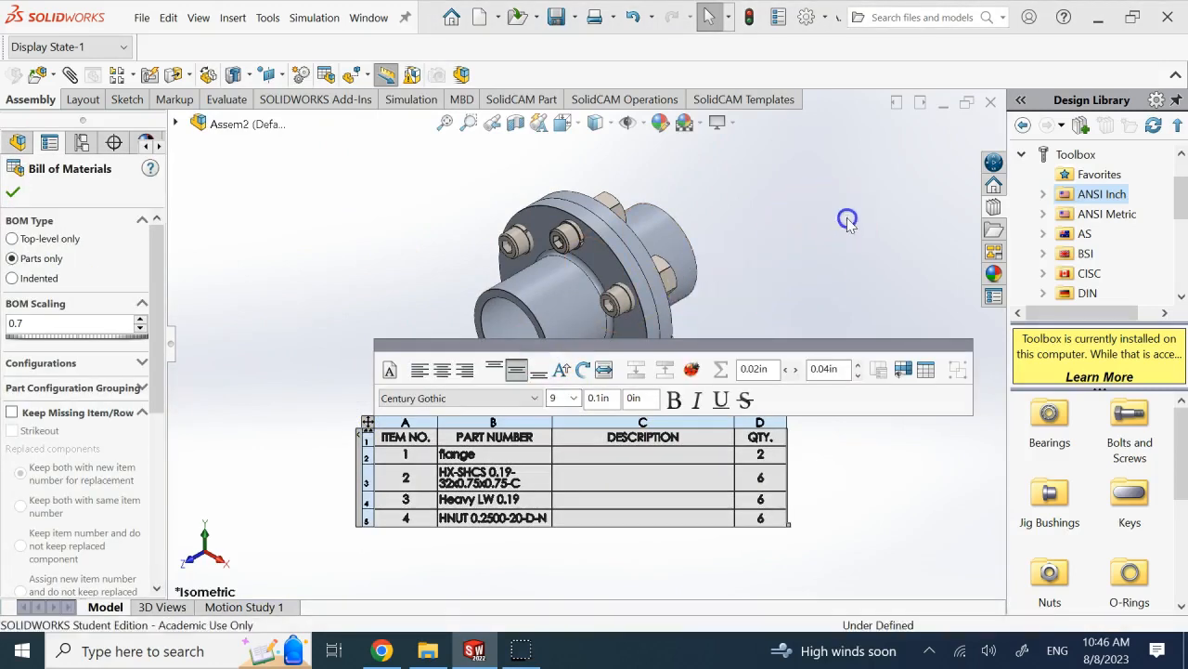
{"action": "left_click", "coordinate": [858, 386]}
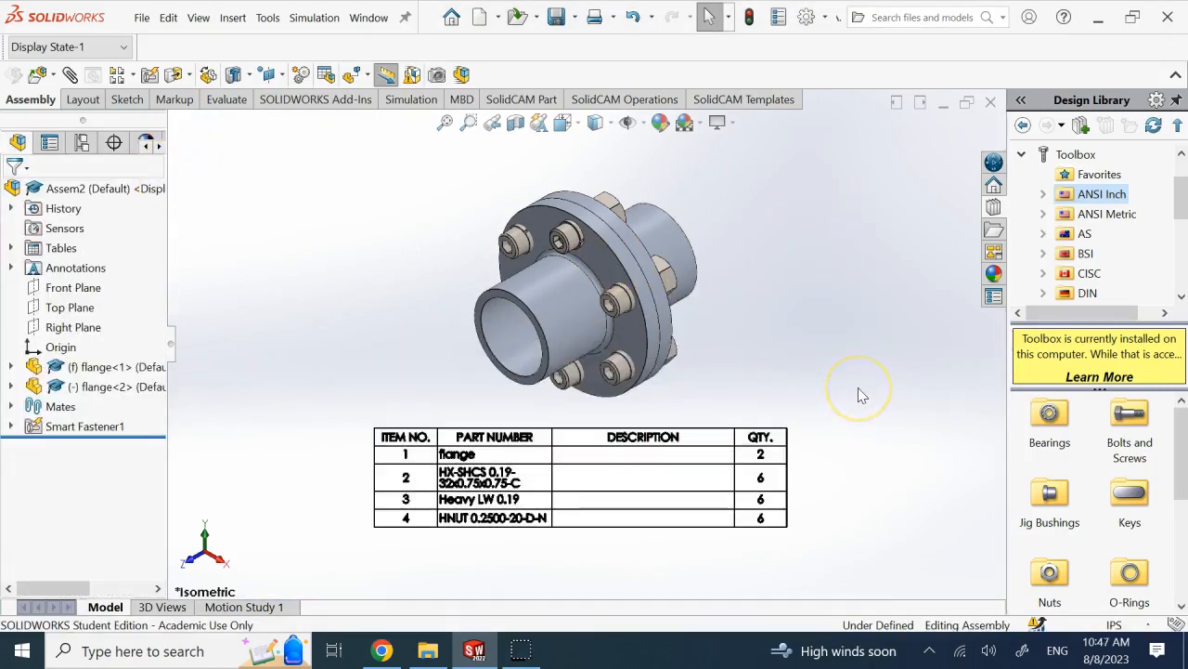